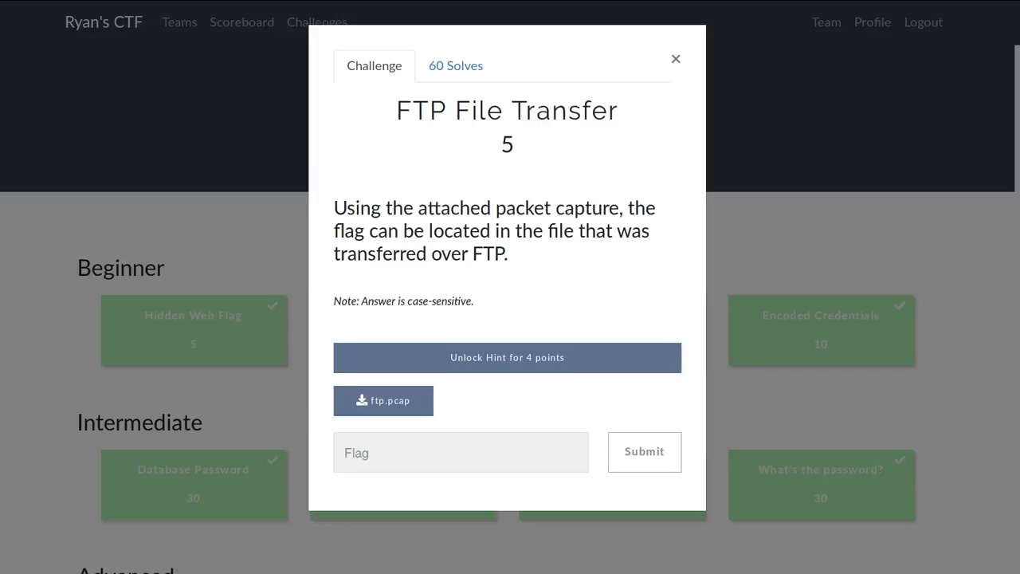
- Download ftp.pcap from its copied link with wget and open it in Wireshark
double_click(506, 111)
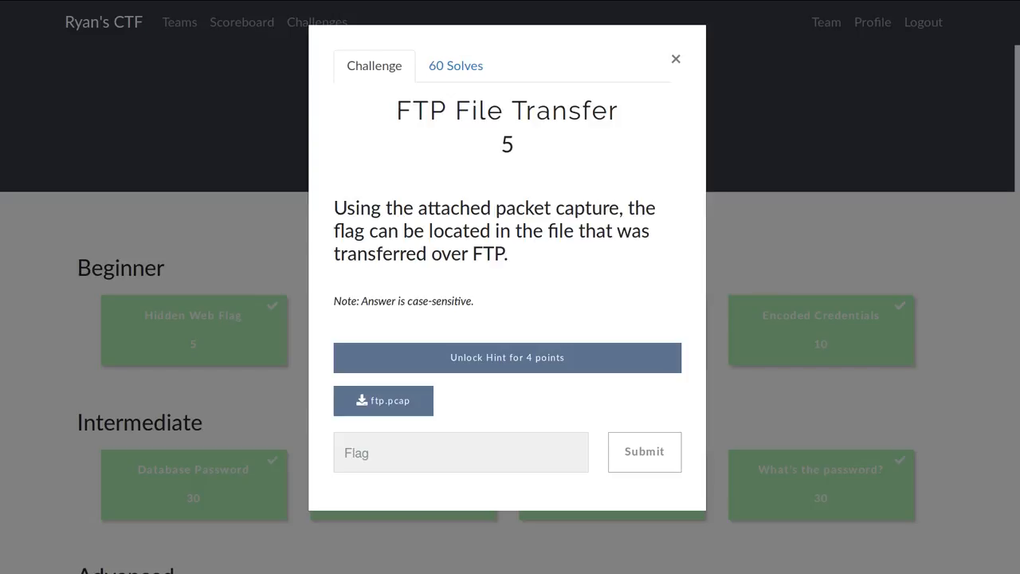
mouse_move(403, 408)
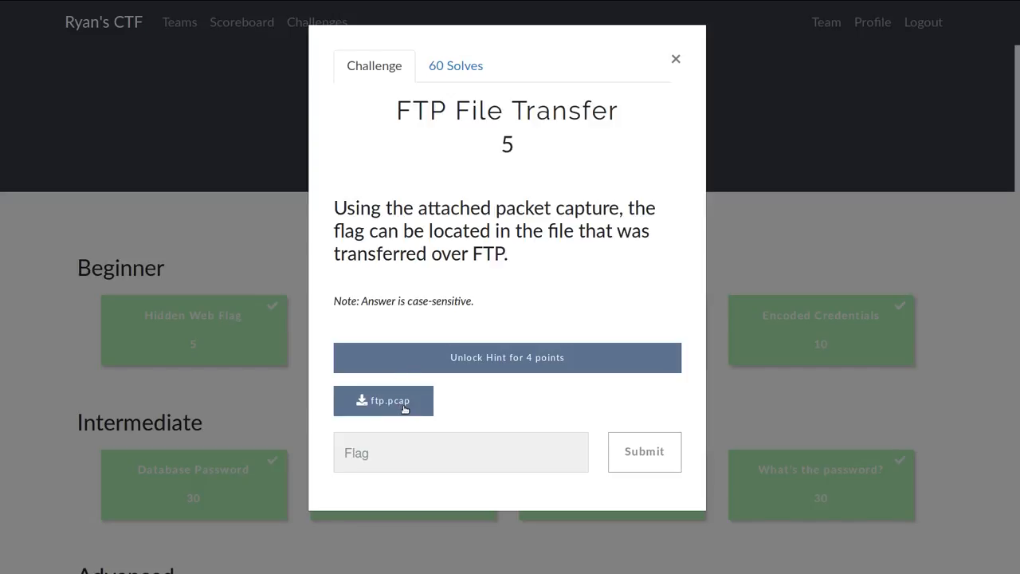
right_click(383, 400)
type("wget \"\"")
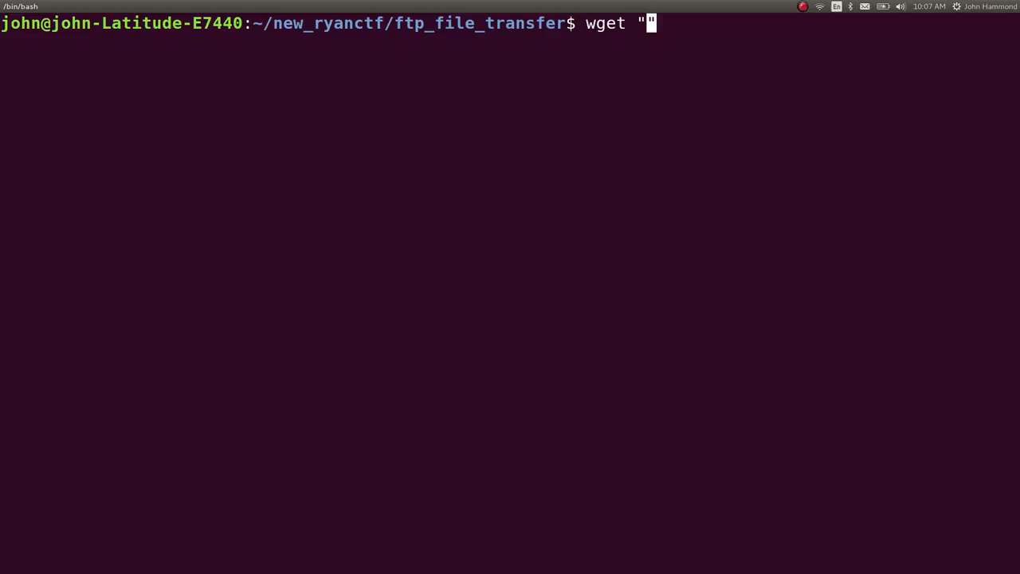
key("Return")
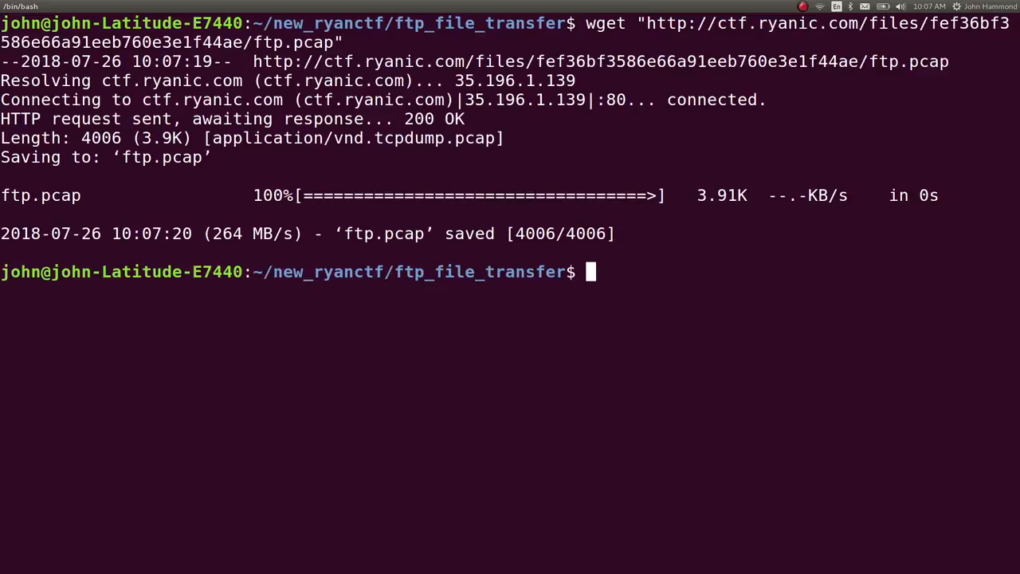
type("wireshark")
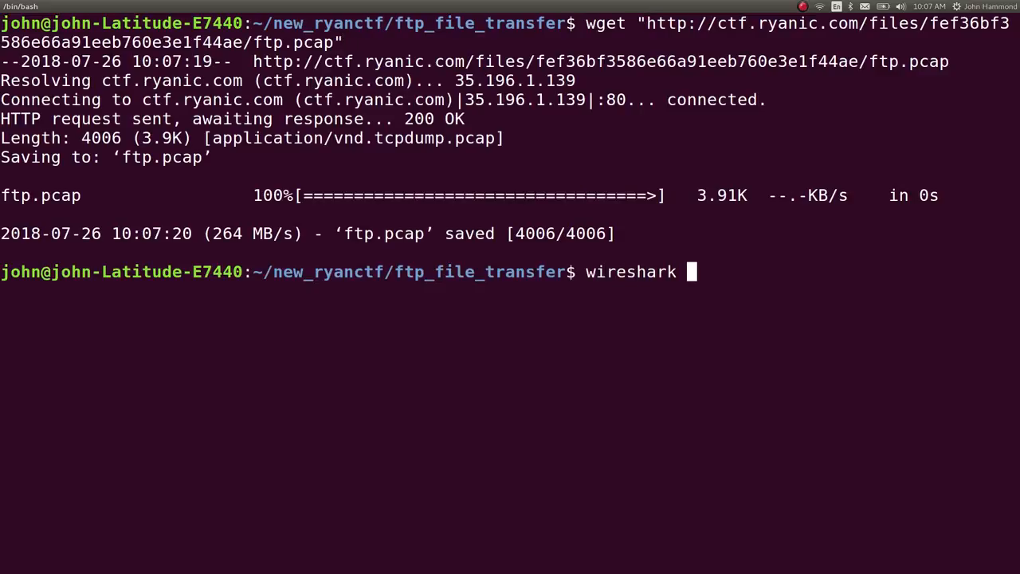
type("ftp.pcap")
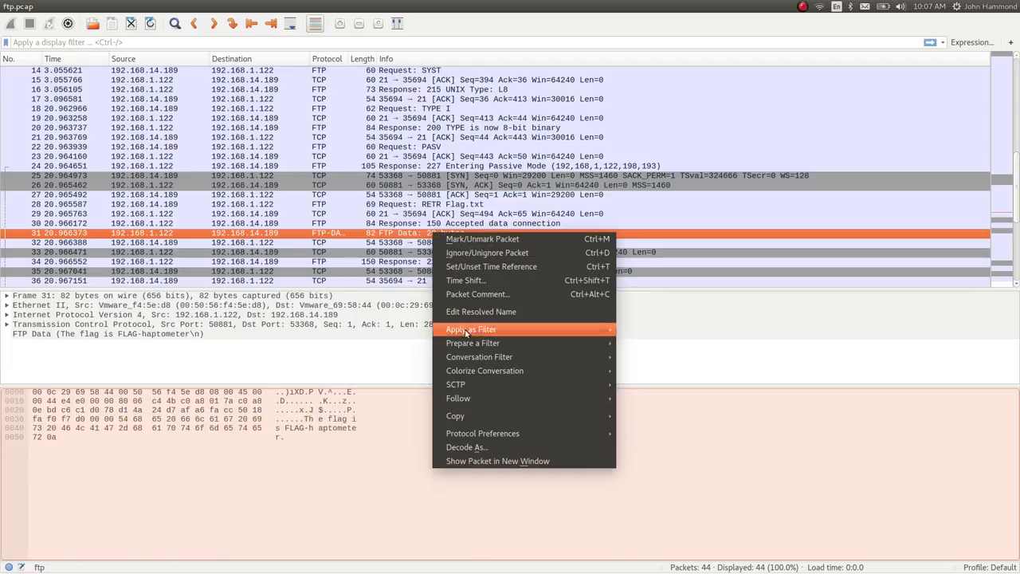
- Follow the FTP-DATA TCP stream to read FLAG-haptometer, then close Wireshark
left_click(458, 397)
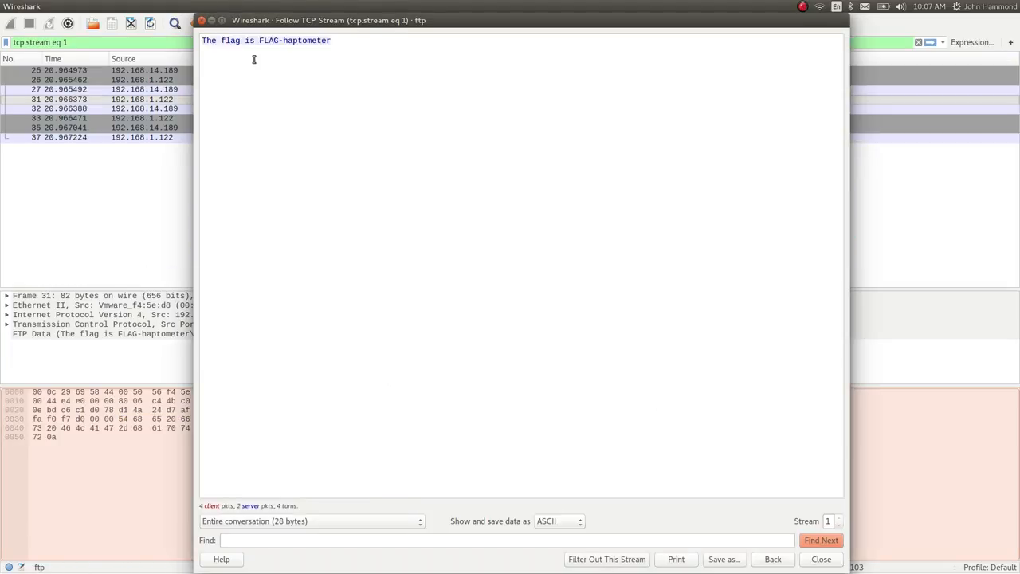
double_click(306, 41)
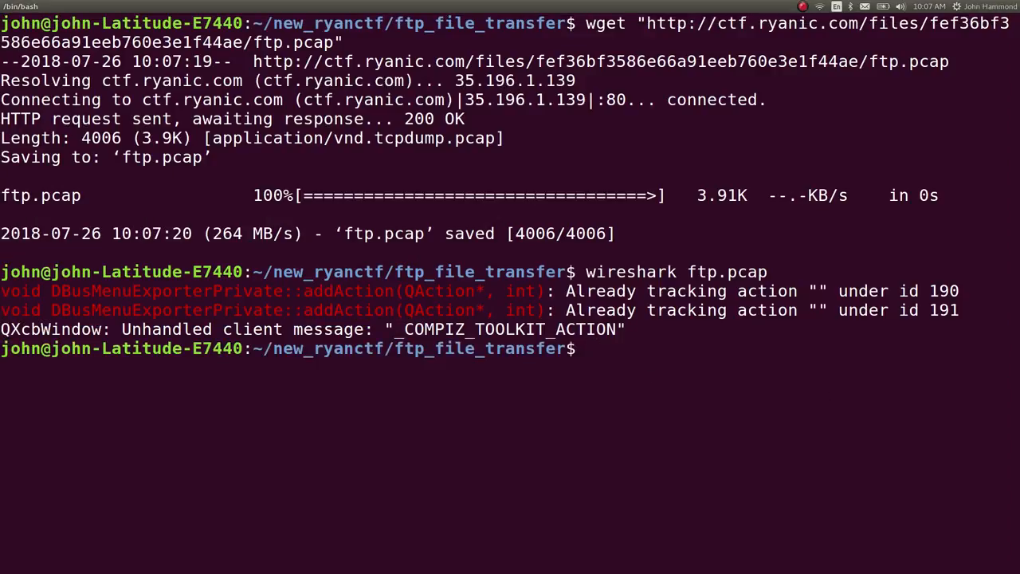
- Pipe strings ftp.pcap through grep -i Flag, tail -n 1 and cut -d "-" -f2
type("strings ftp.pcap |grep -")
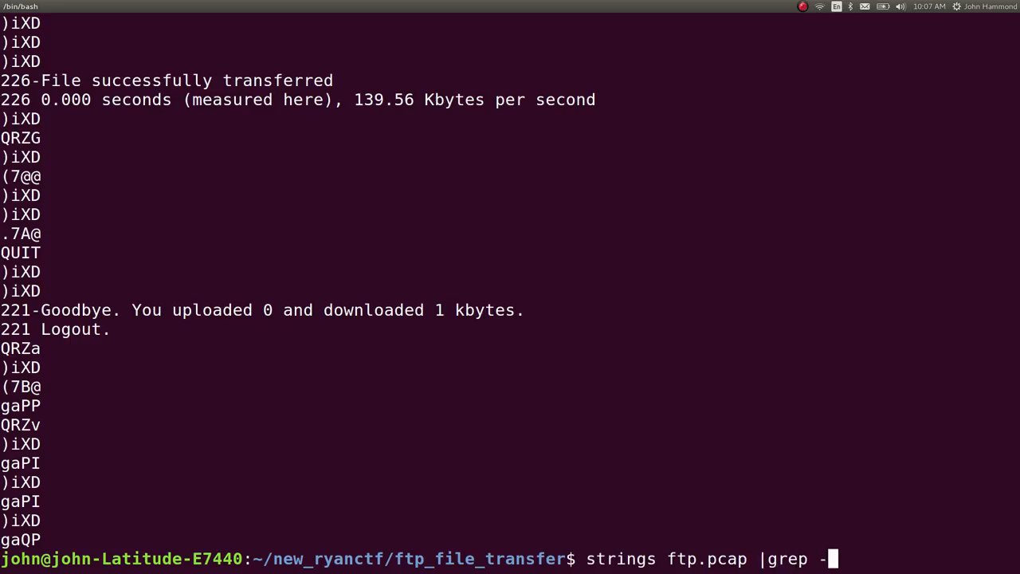
key("Return")
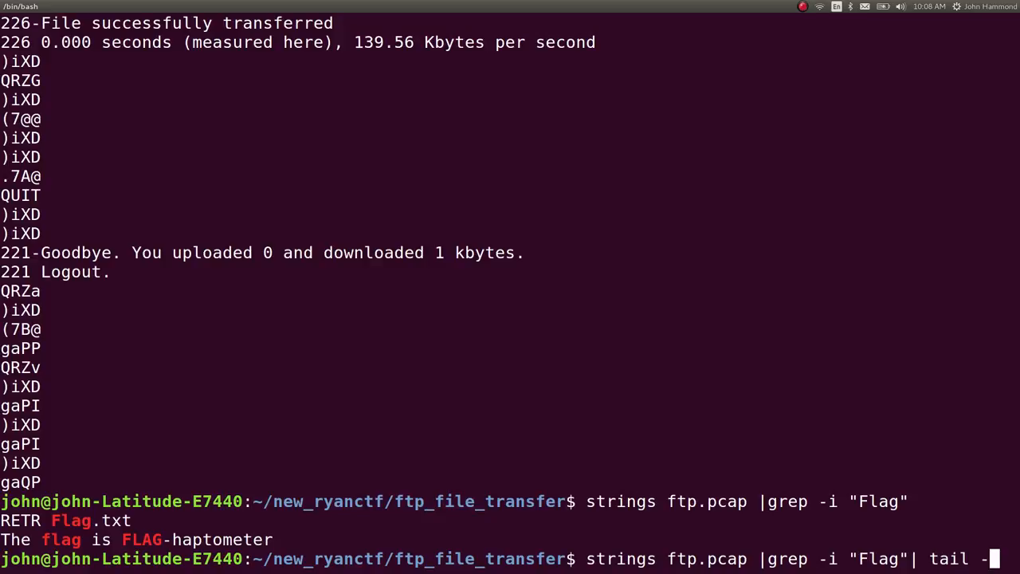
key("Return")
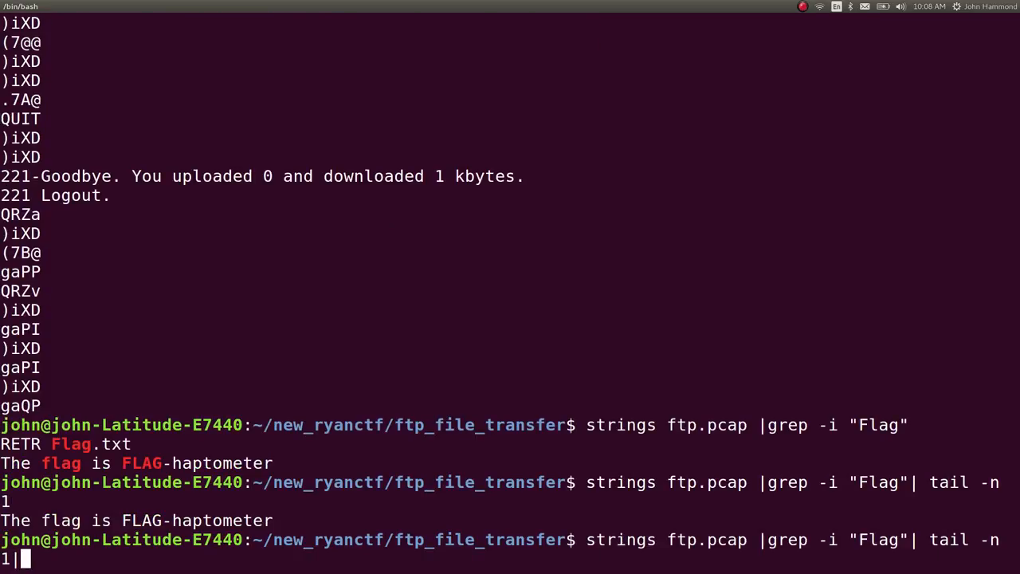
type("cut")
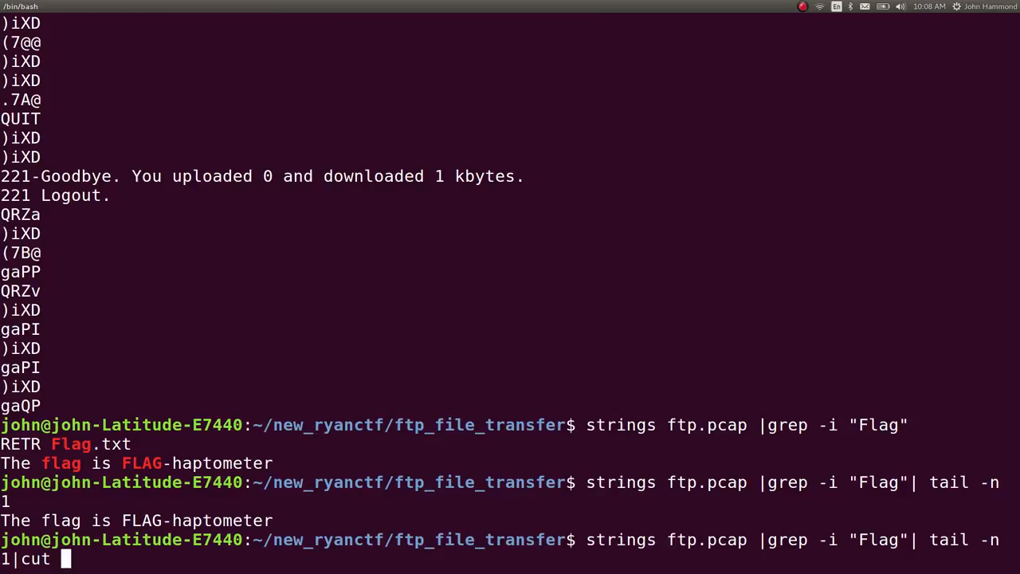
type("-d \"-\" =f2")
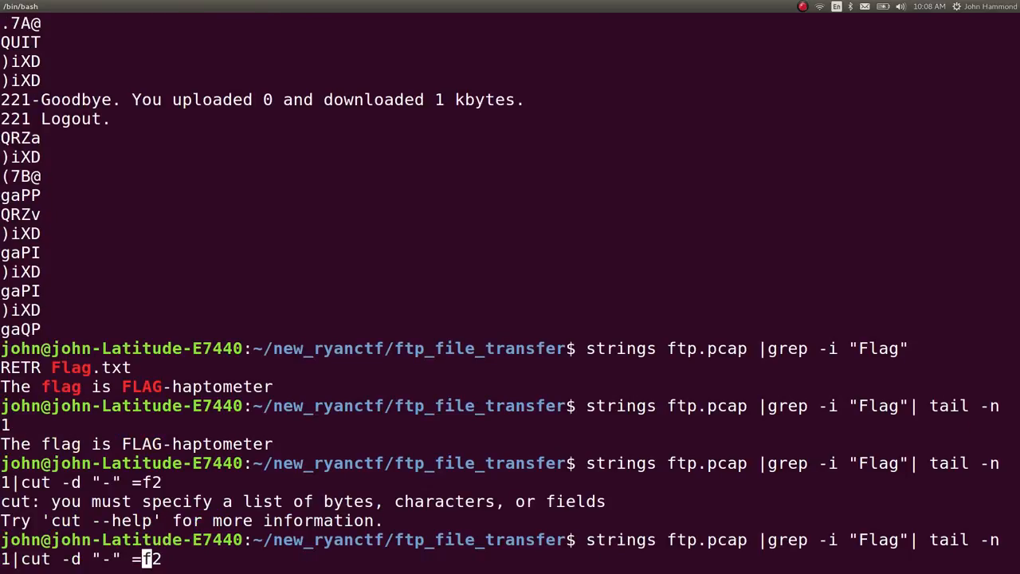
type("-")
key("Return")
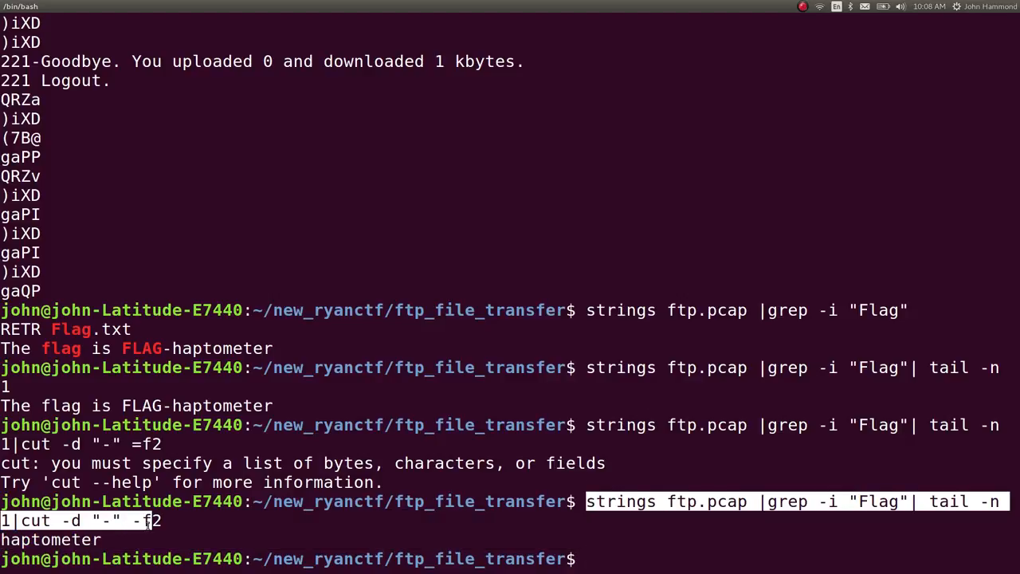
- Write the pipeline into get_flag.sh with nano and rename the ftp_file_transfer folder
type("nano get")
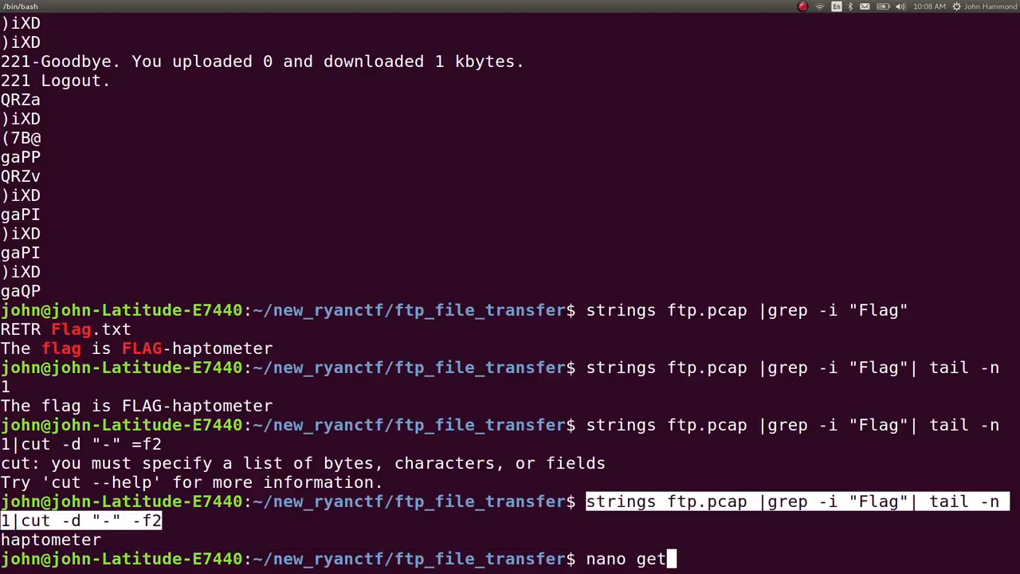
key("Return")
type("mv ")
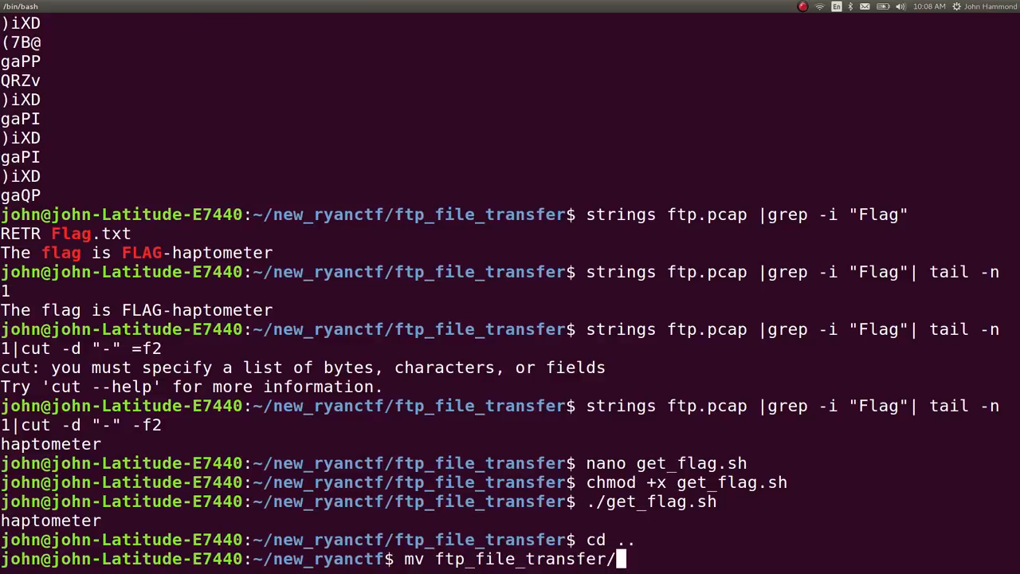
type("ftp_file_transfer_")
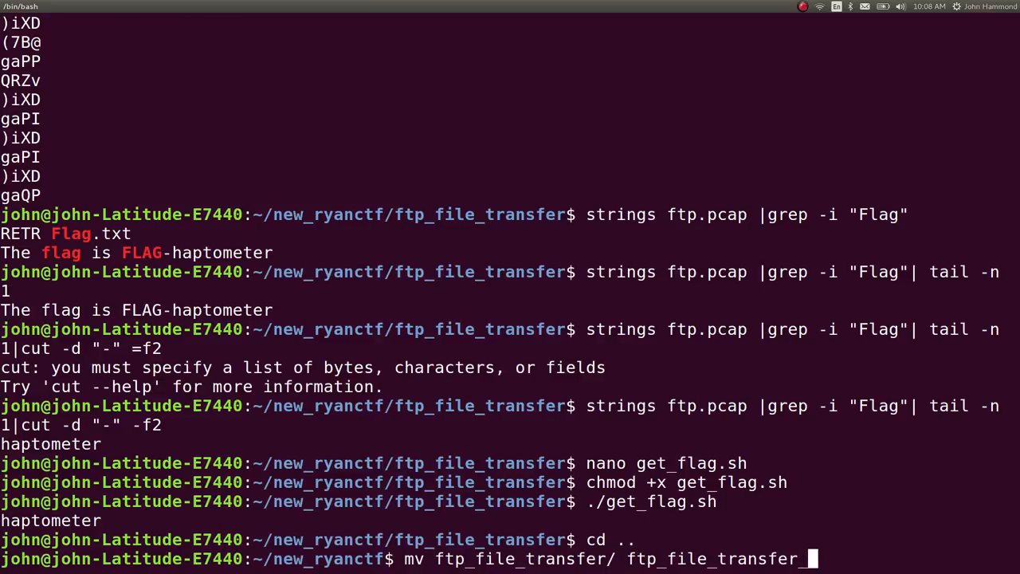
key("Return")
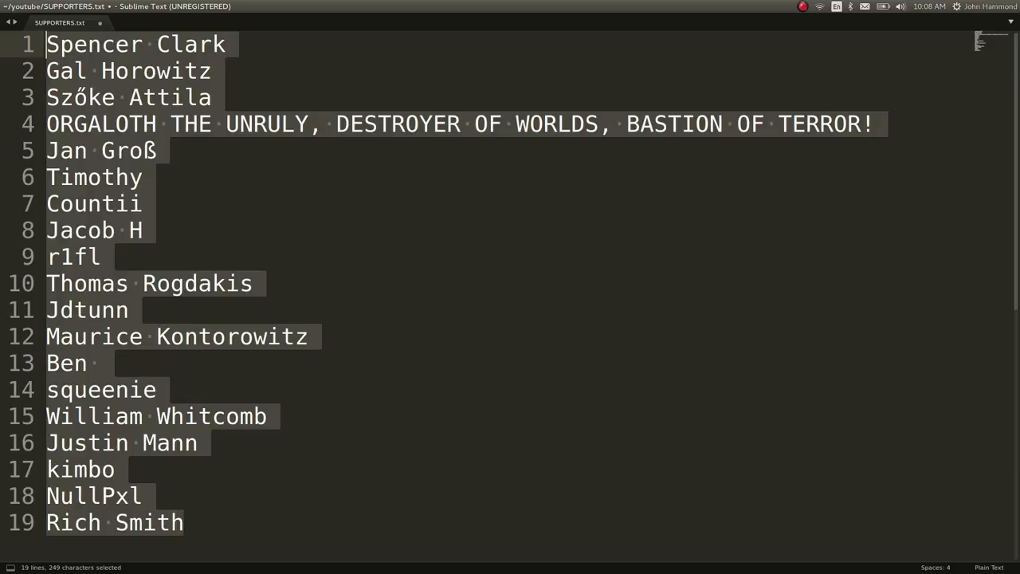
type("jdsjjsd")
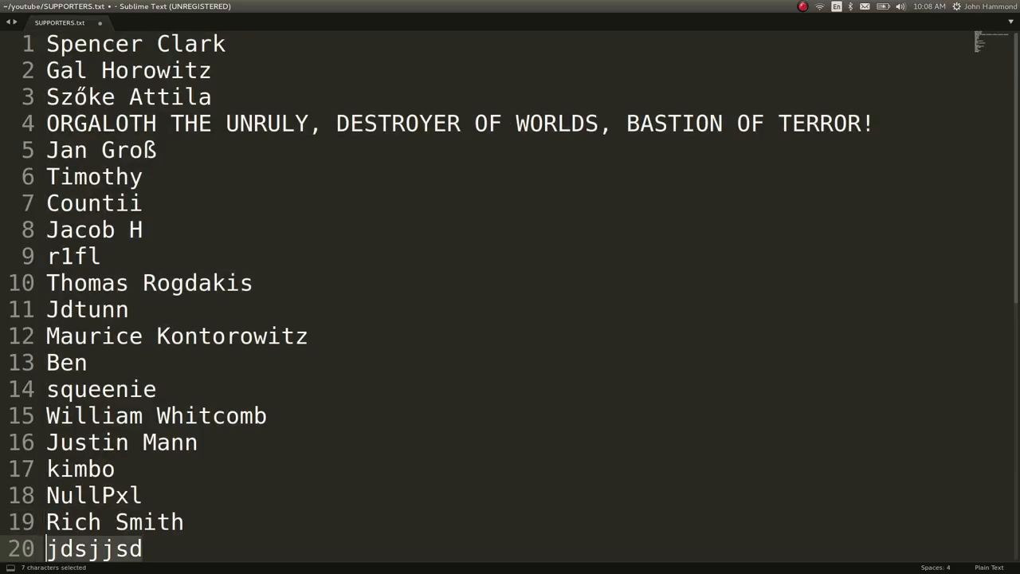